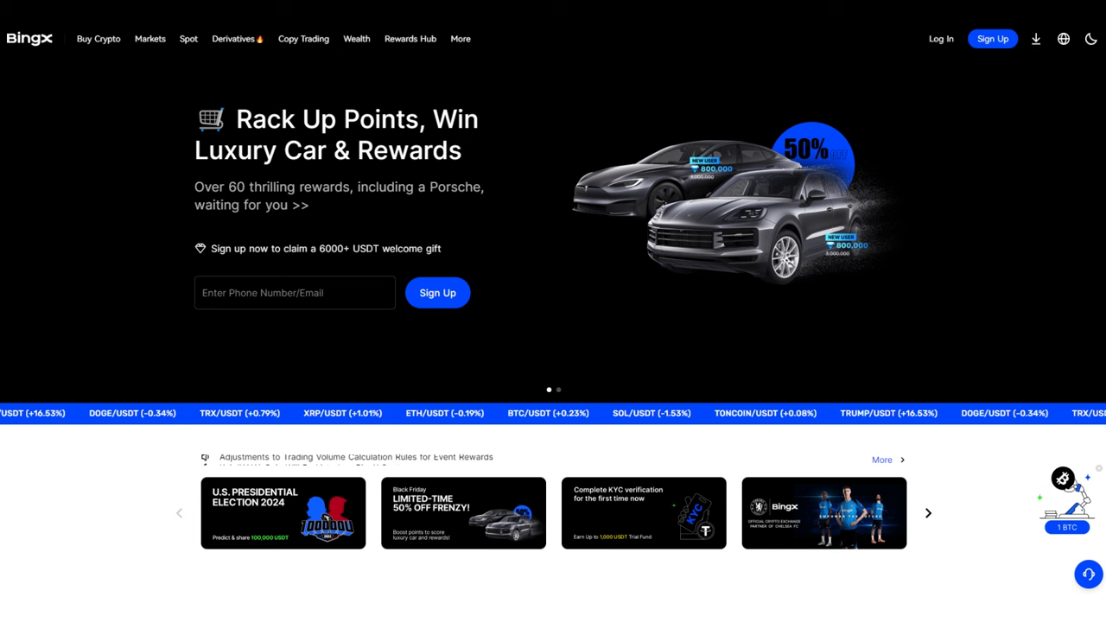
Sign up with the email address and password, then confirm with the emailed verification code
{"action": "left_click", "coordinate": [993, 38]}
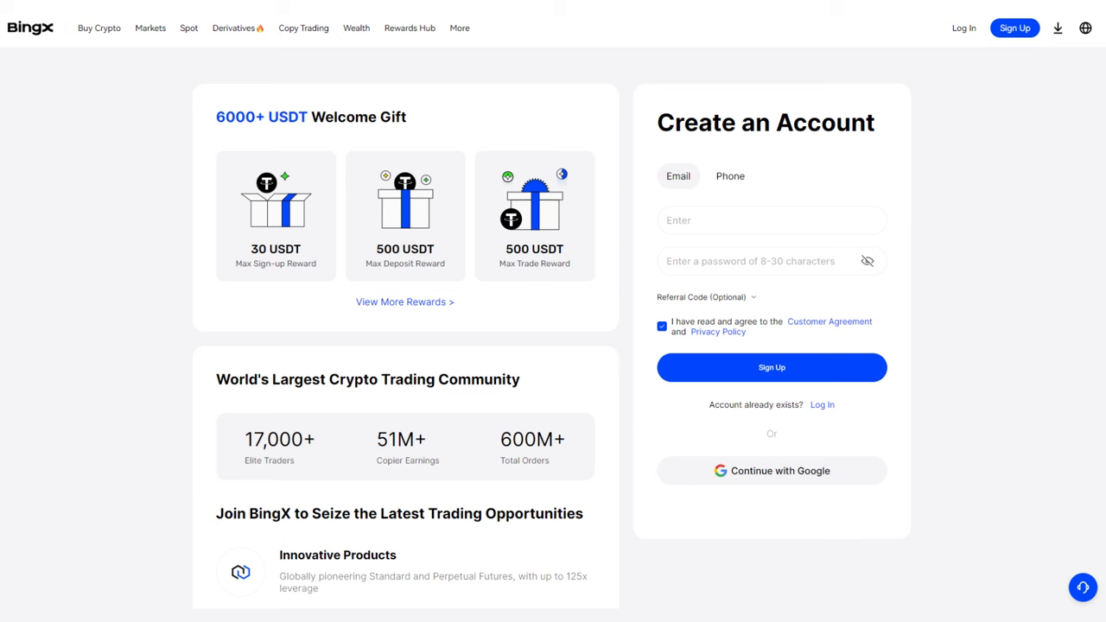
{"action": "type", "text": "password"}
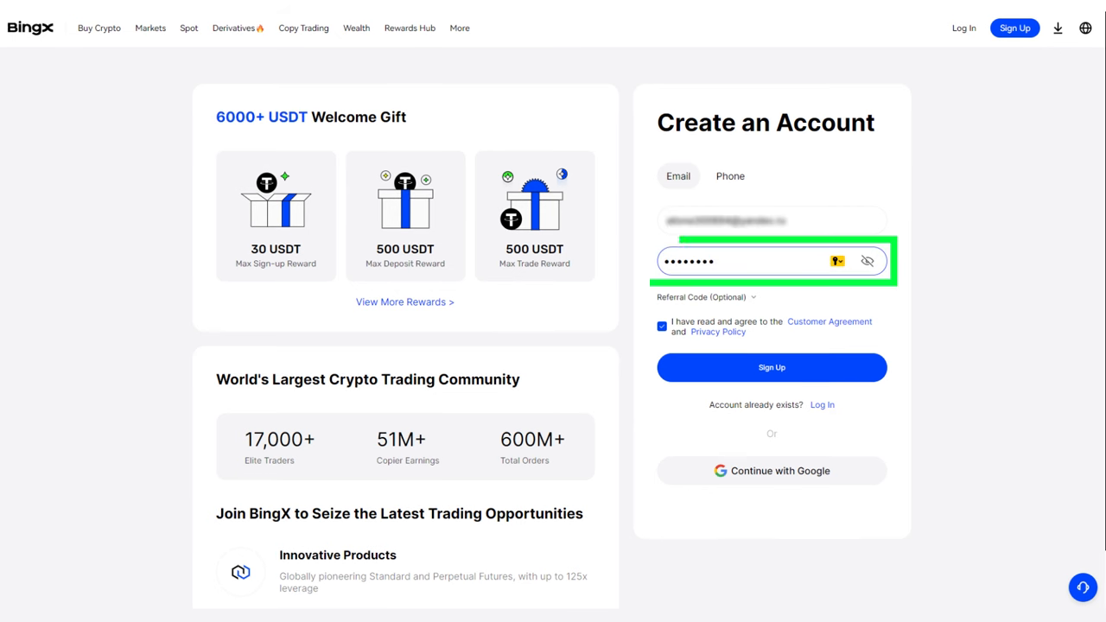
{"action": "left_click", "coordinate": [771, 367]}
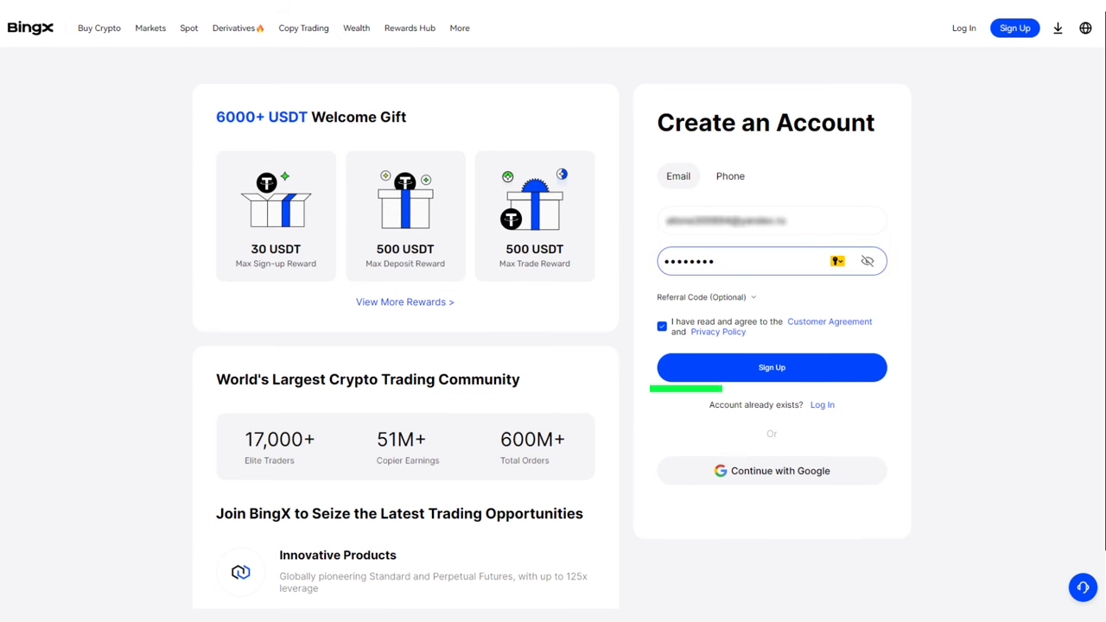
{"action": "left_click", "coordinate": [771, 366]}
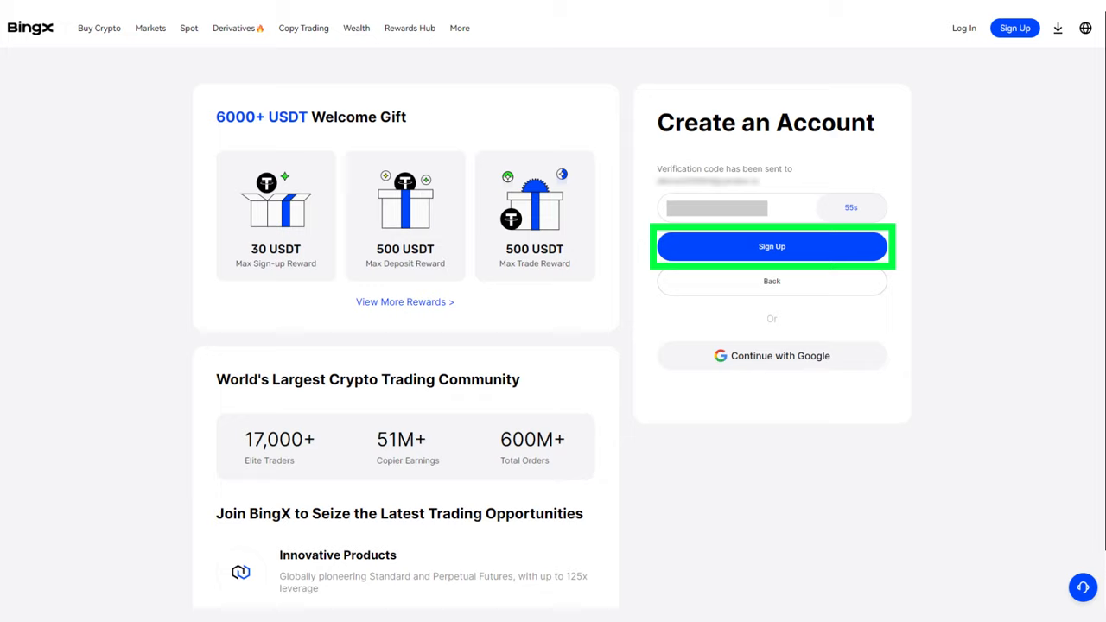
{"action": "left_click", "coordinate": [771, 246]}
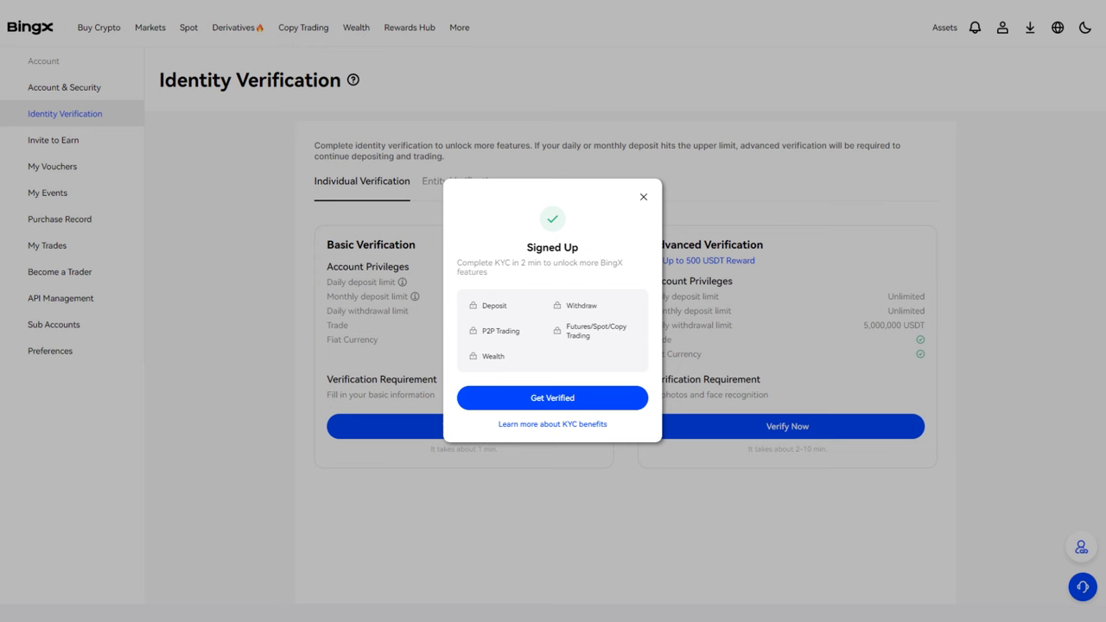
{"action": "mouse_move", "coordinate": [553, 398]}
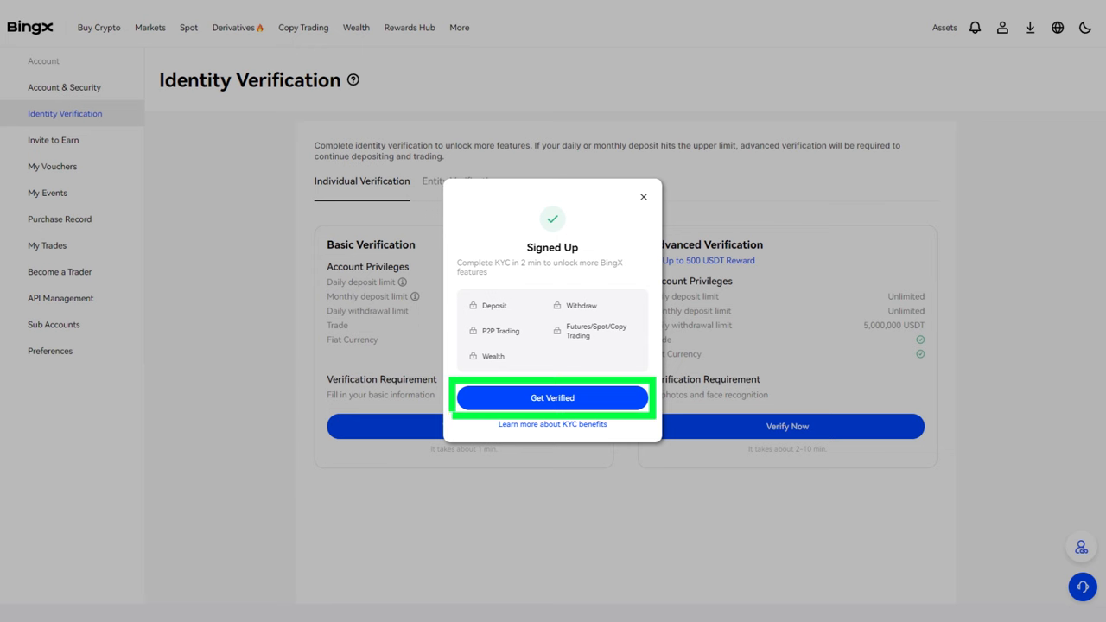
Submit basic verification with German nationality, ID card, name, ID number and birth date
{"action": "left_click", "coordinate": [644, 197]}
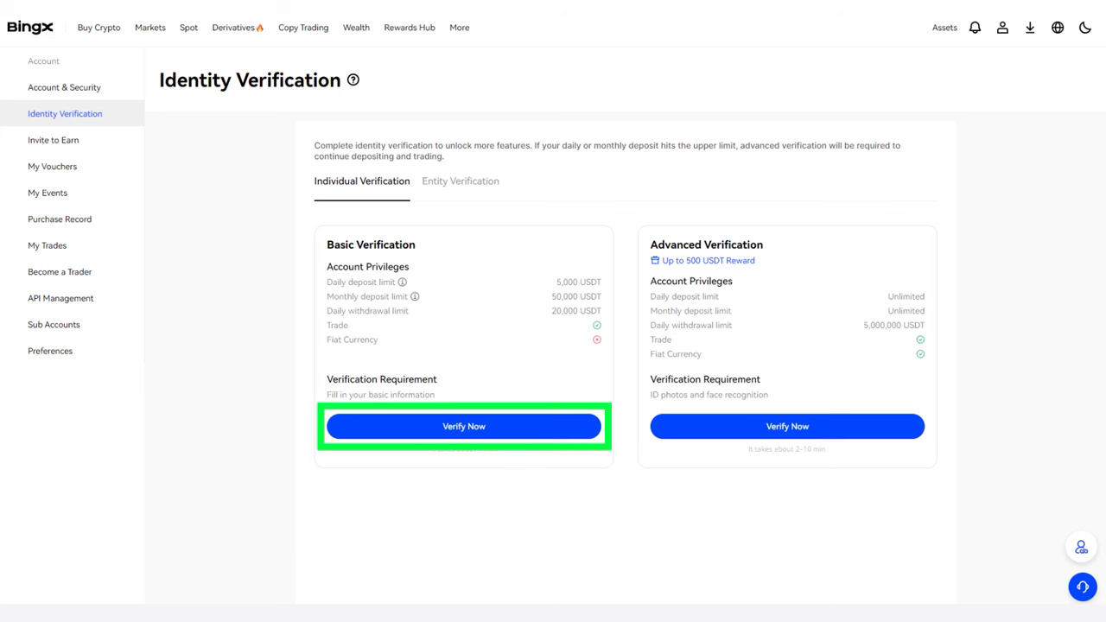
{"action": "left_click", "coordinate": [464, 426]}
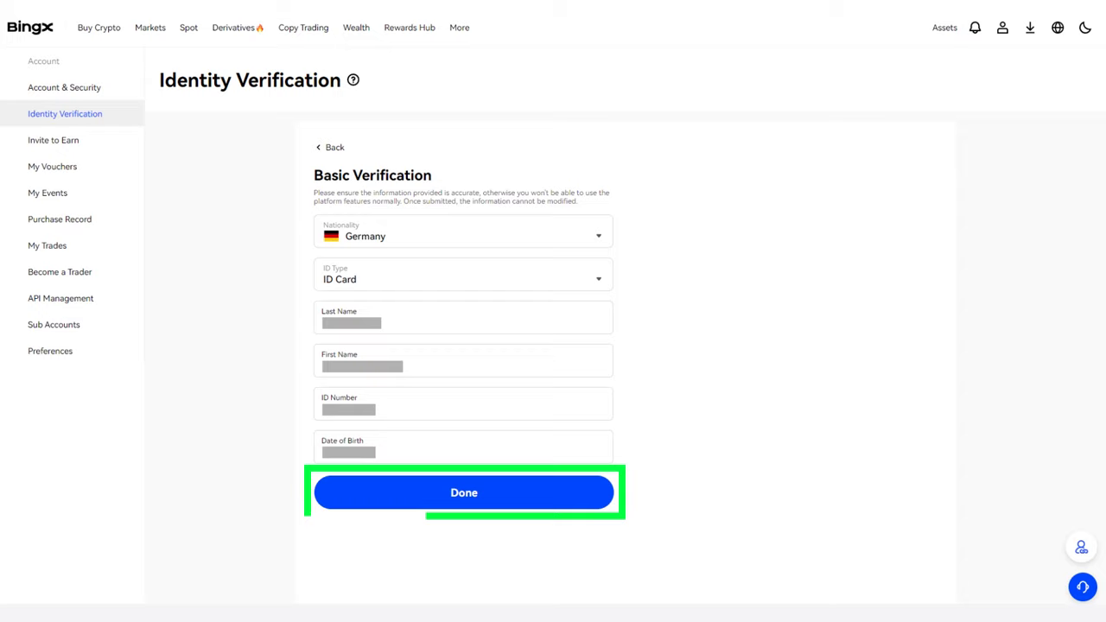
{"action": "left_click", "coordinate": [463, 493]}
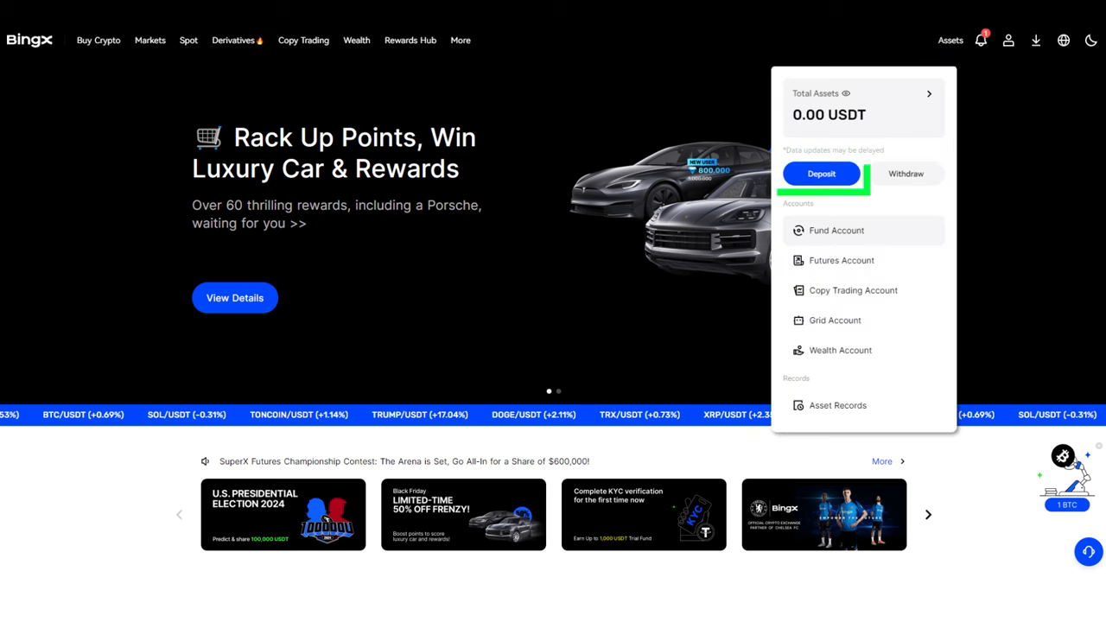
Deposit 3000 USDT to the BingX USDT address over Tron (TRC20) from the external wallet
{"action": "left_click", "coordinate": [822, 173]}
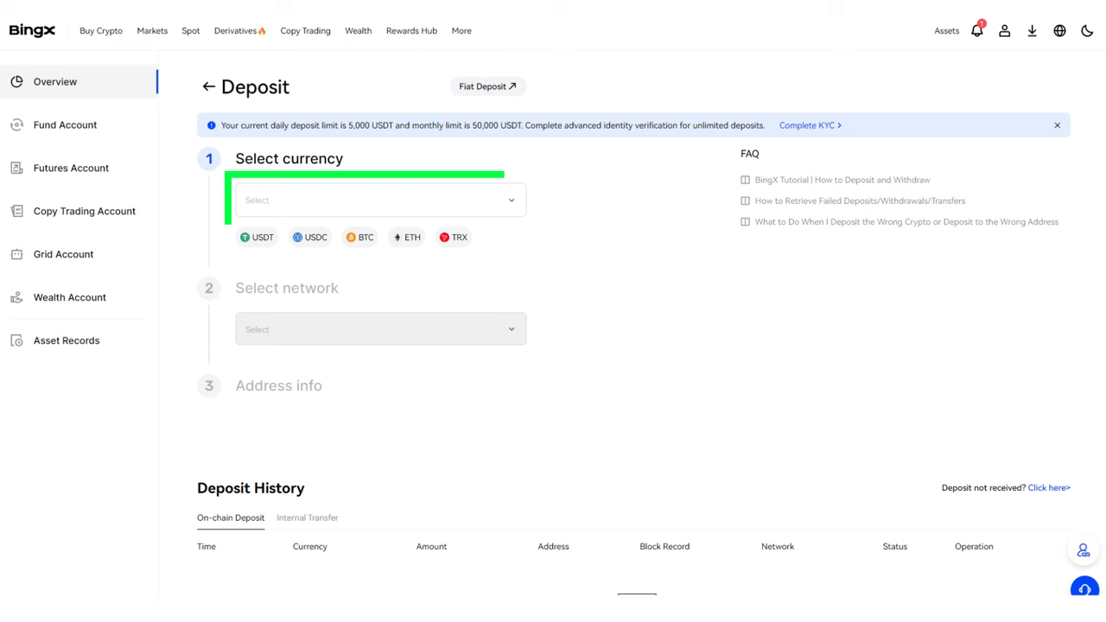
{"action": "left_click", "coordinate": [256, 237]}
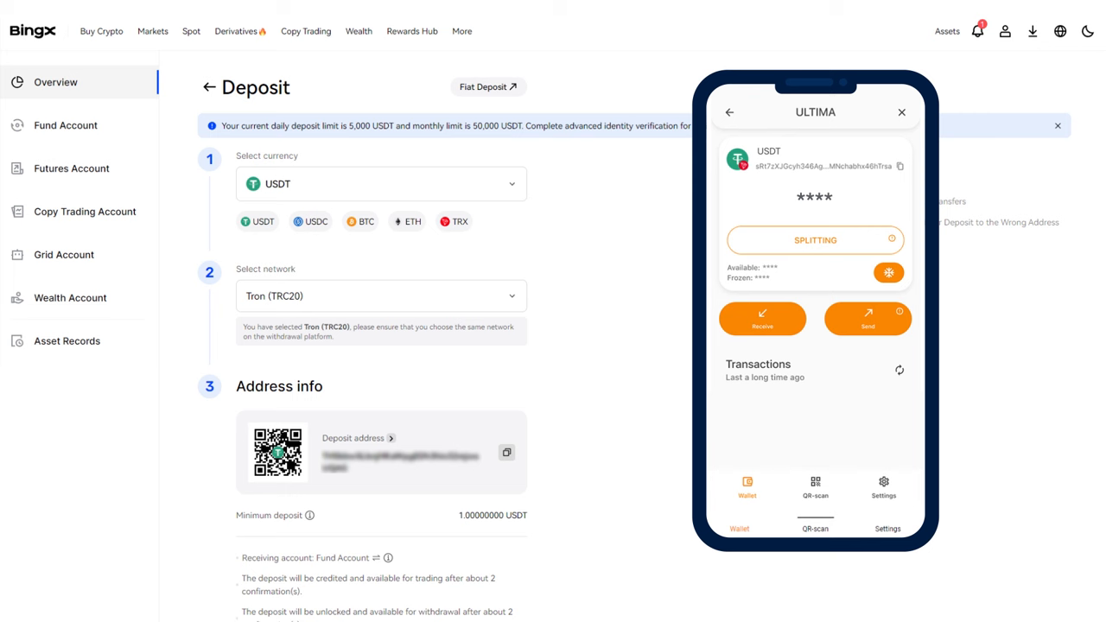
{"action": "left_click", "coordinate": [868, 318]}
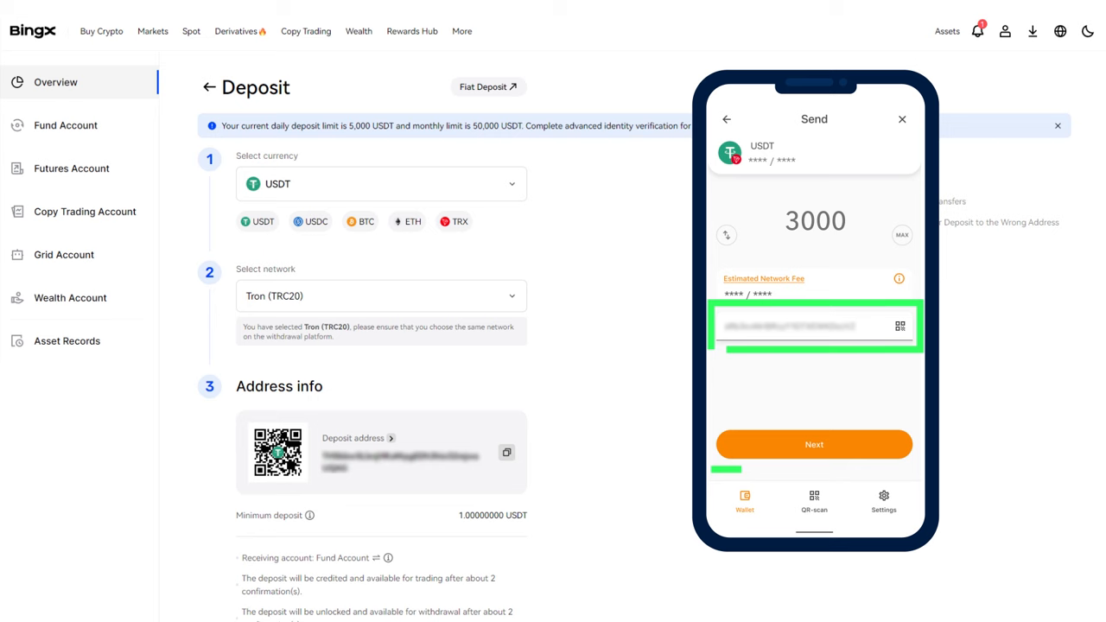
{"action": "scroll", "scroll_direction": "down", "scroll_amount": 3}
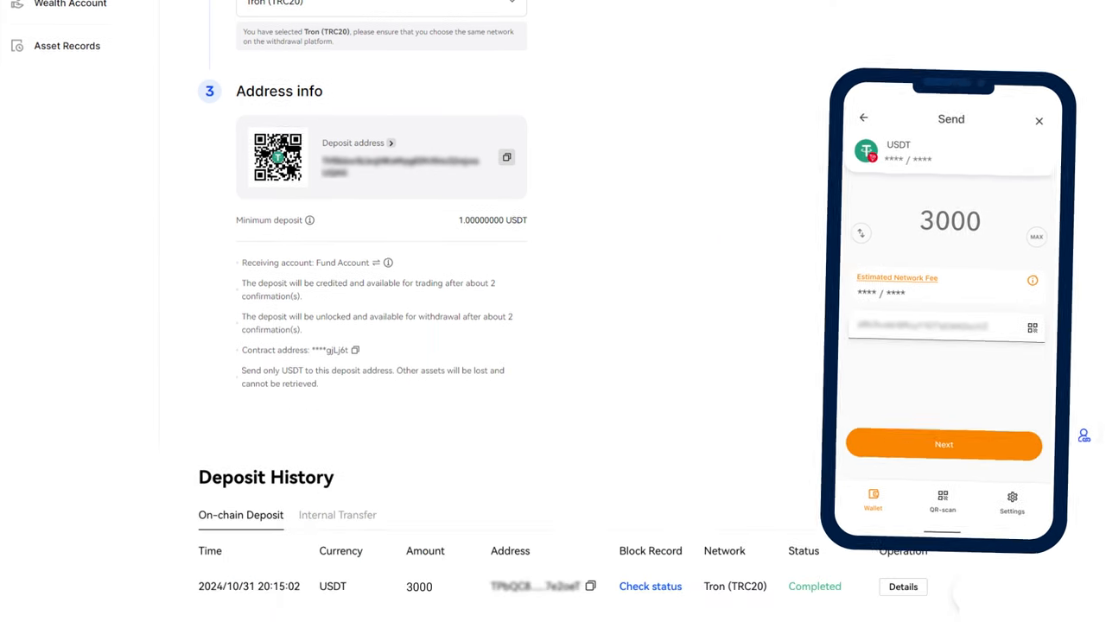
{"action": "scroll", "scroll_direction": "down", "scroll_amount": 3}
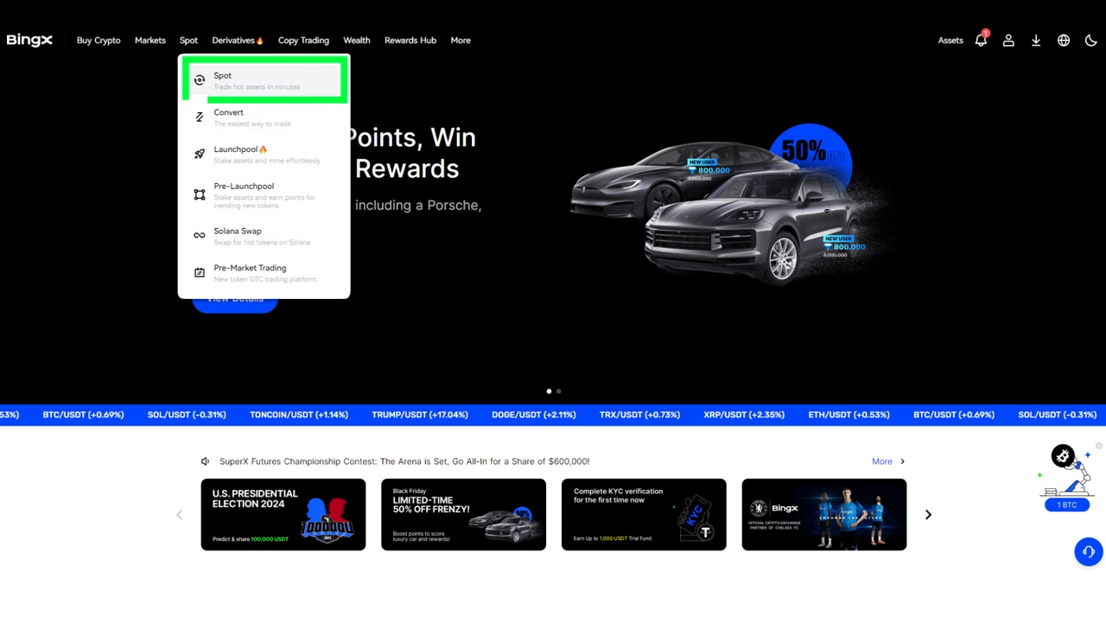
Find the BULL/USDT spot pair and set the buy side to a limit order
{"action": "left_click", "coordinate": [221, 79]}
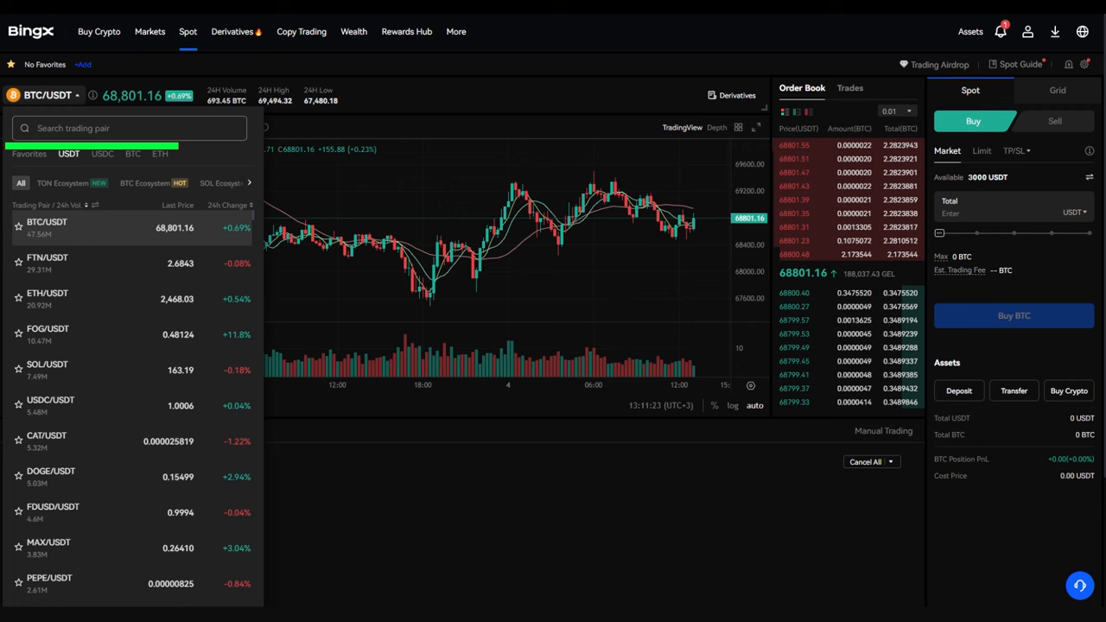
{"action": "type", "text": "bull"}
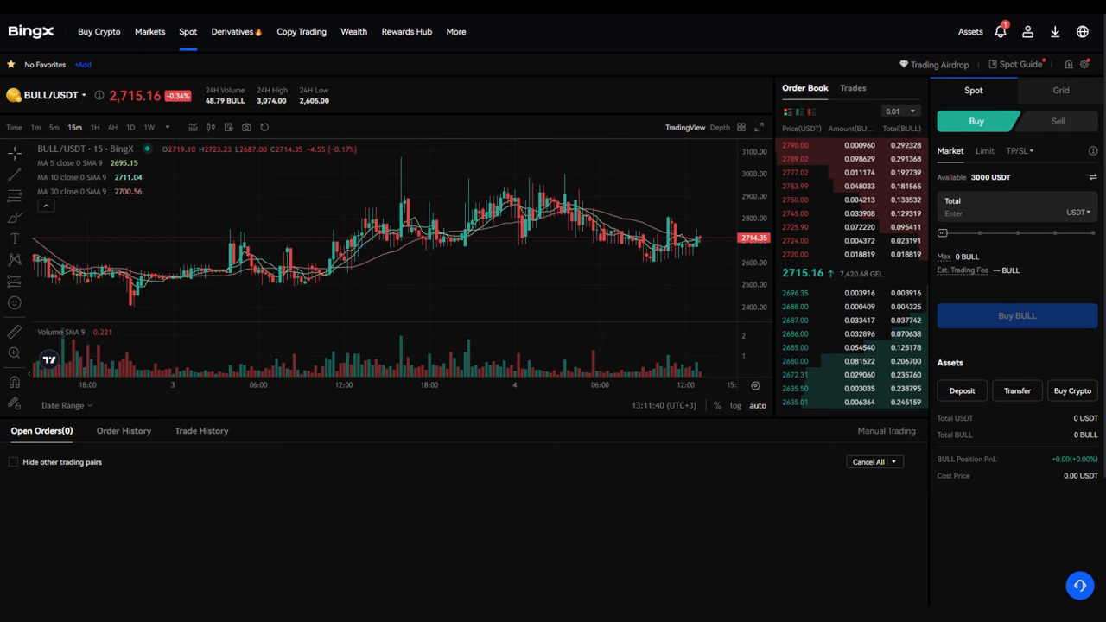
{"action": "left_click", "coordinate": [951, 151]}
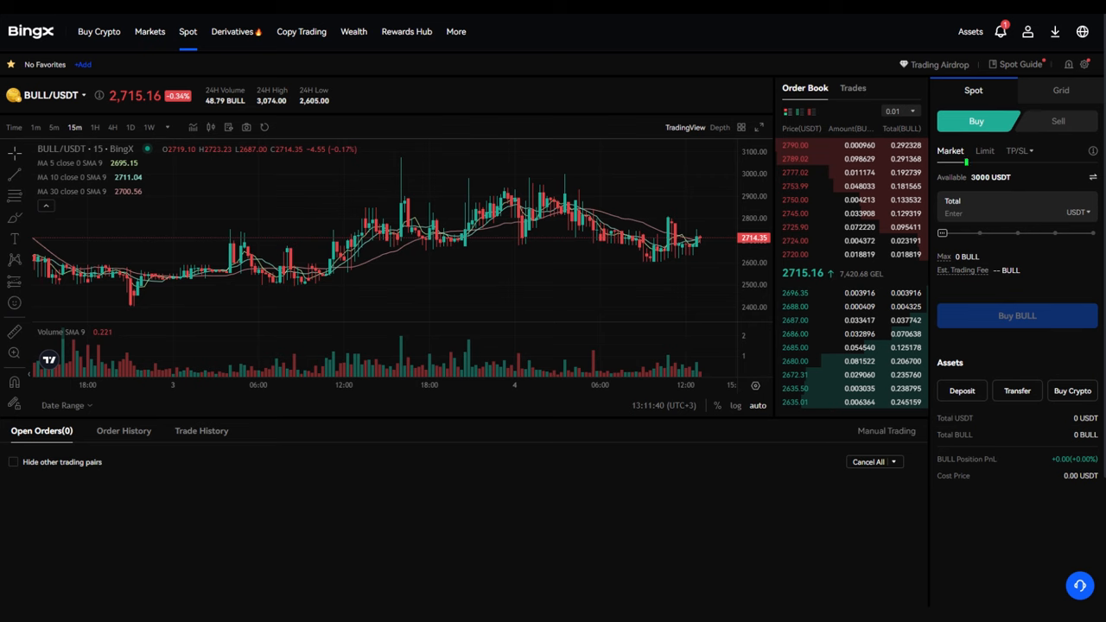
{"action": "left_click", "coordinate": [985, 151]}
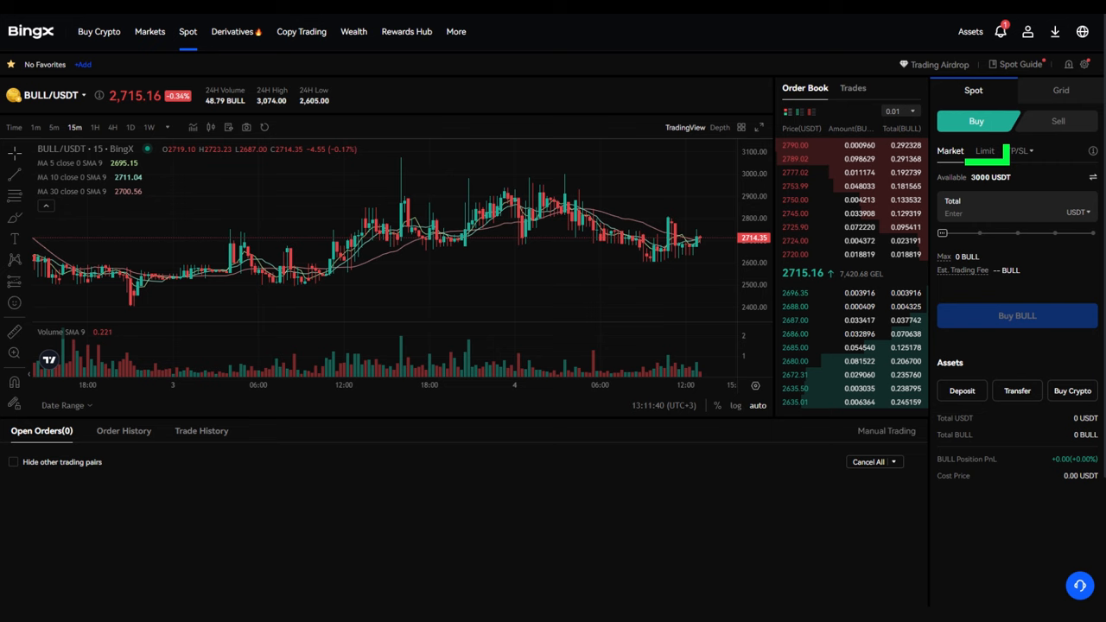
{"action": "left_click", "coordinate": [986, 150]}
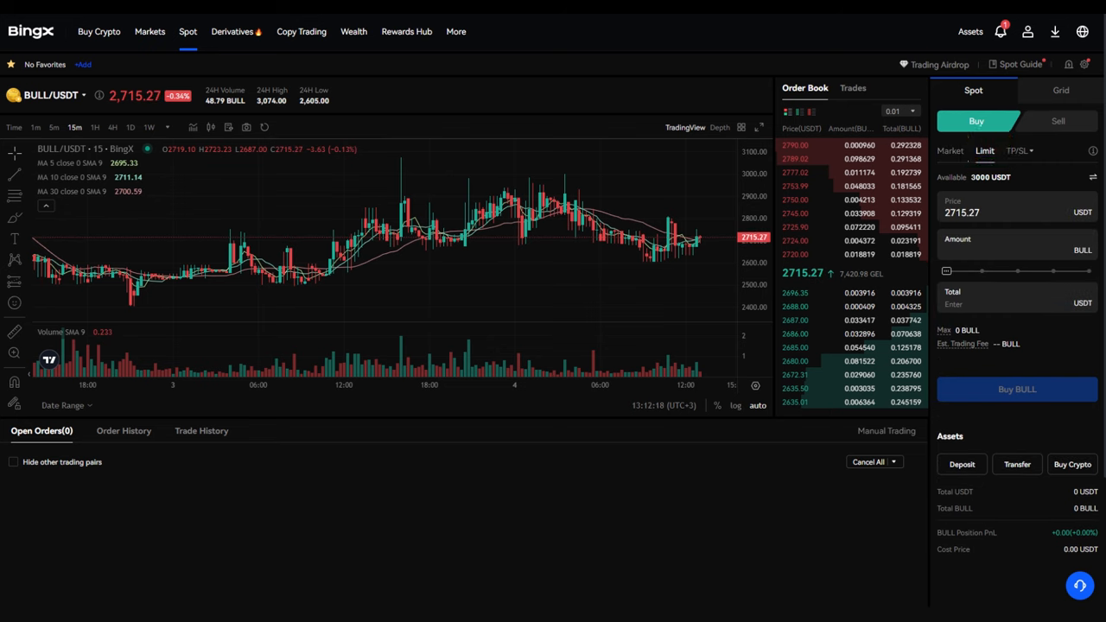
{"action": "left_click", "coordinate": [1019, 151]}
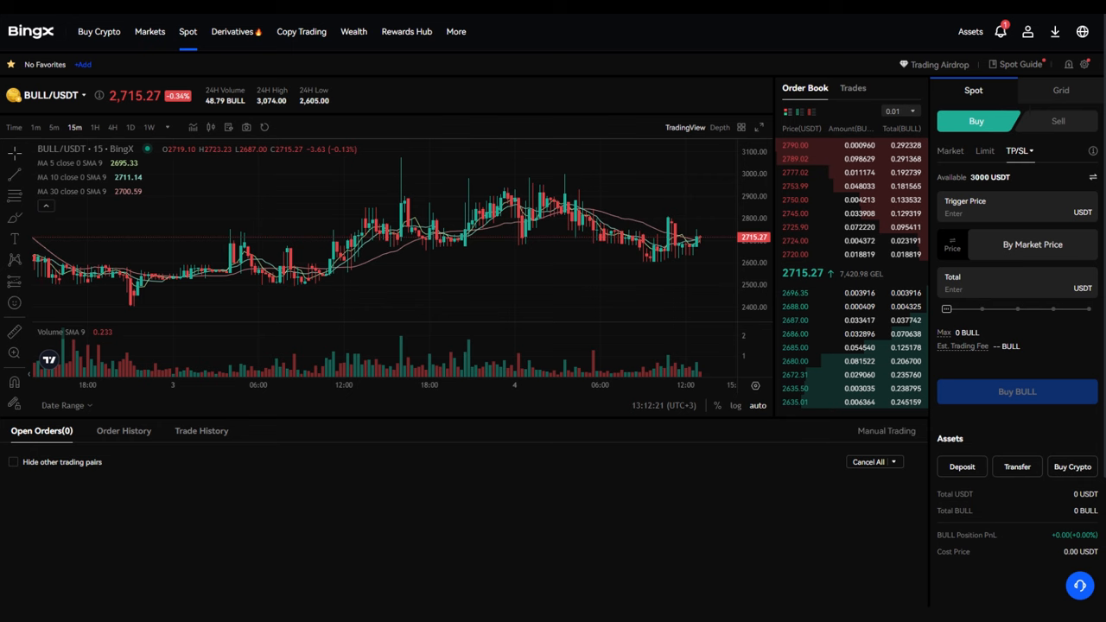
{"action": "left_click", "coordinate": [986, 151]}
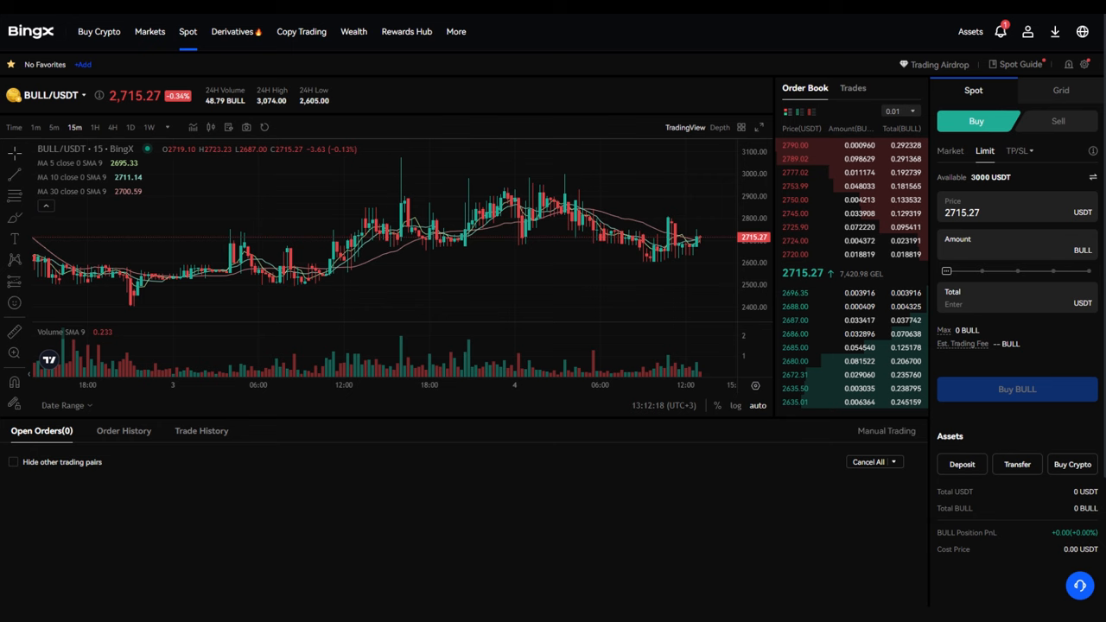
Place a limit buy for 1 BULL at 2715.27 USDT and go to the funding account
{"action": "left_click", "coordinate": [994, 211]}
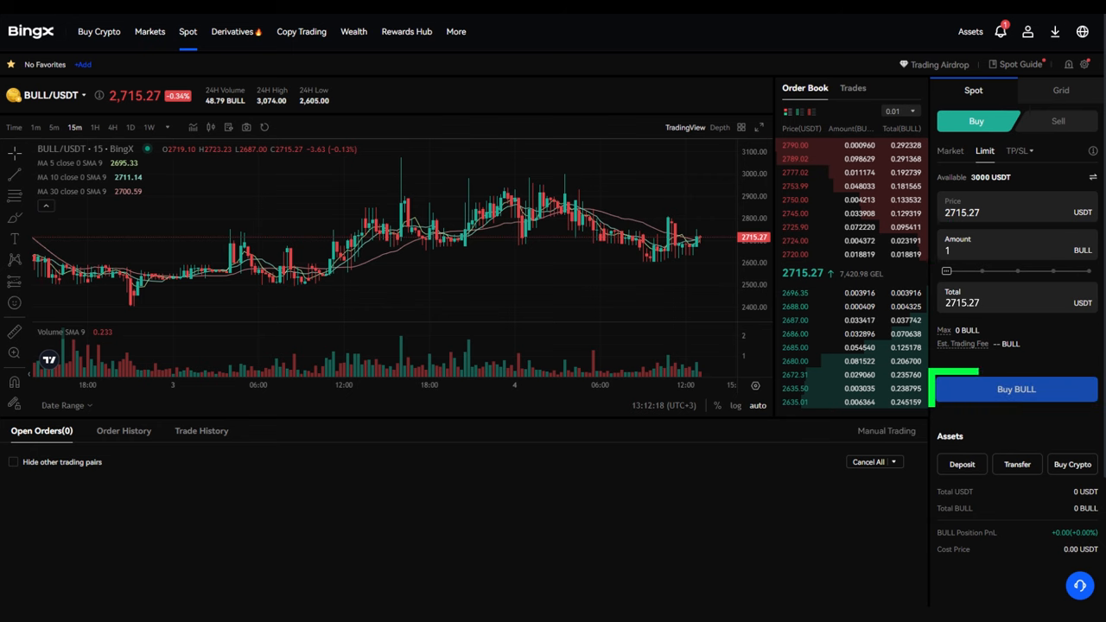
{"action": "left_click", "coordinate": [1017, 389]}
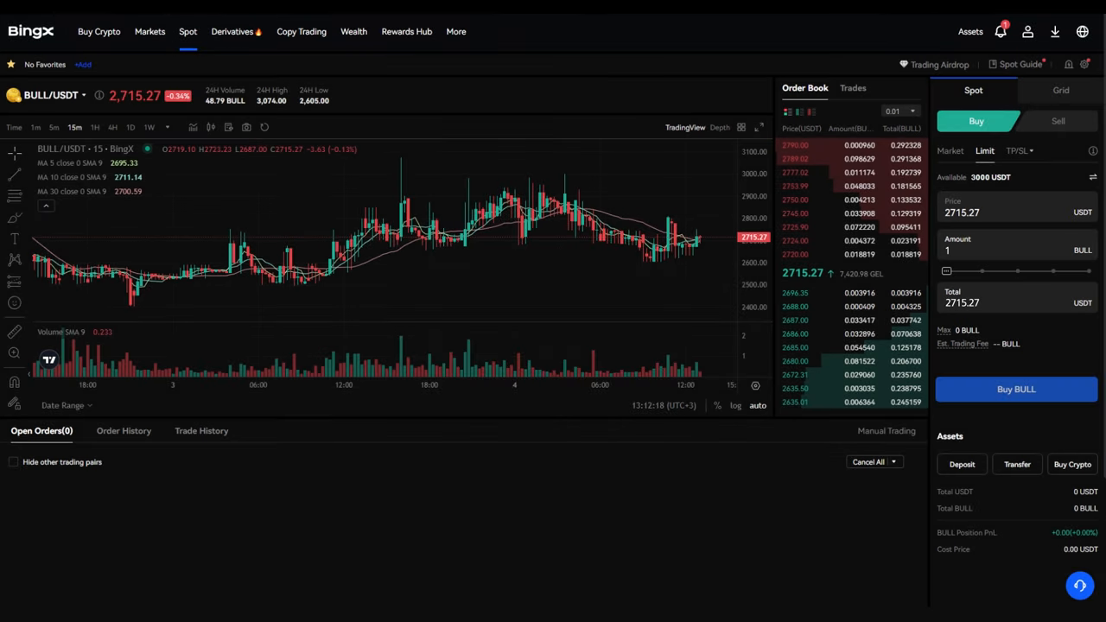
{"action": "mouse_move", "coordinate": [971, 31]}
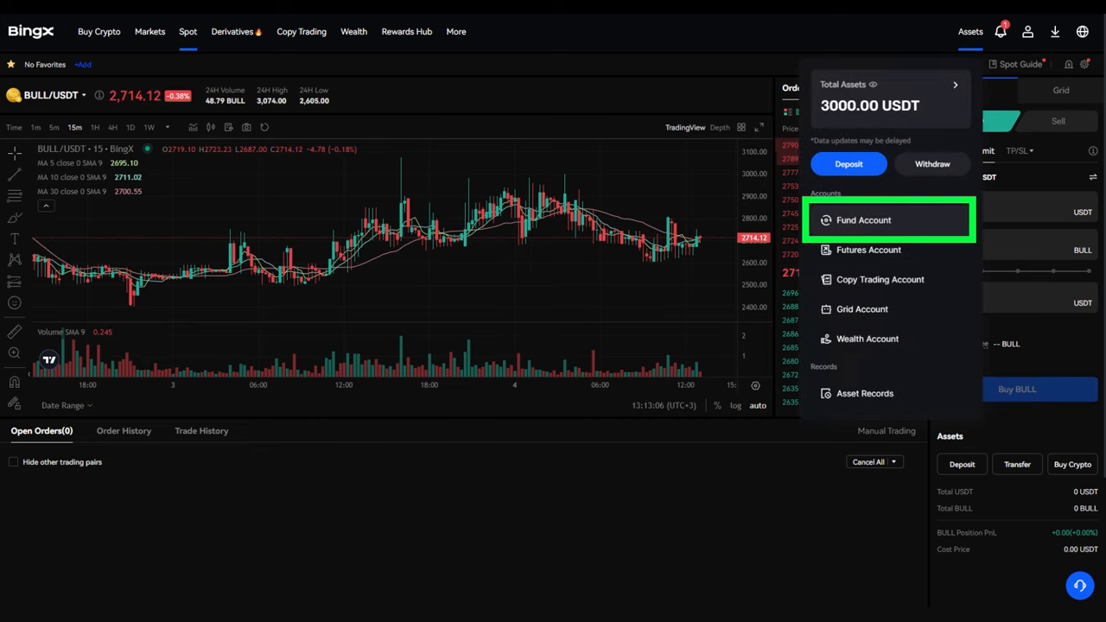
{"action": "left_click", "coordinate": [864, 220]}
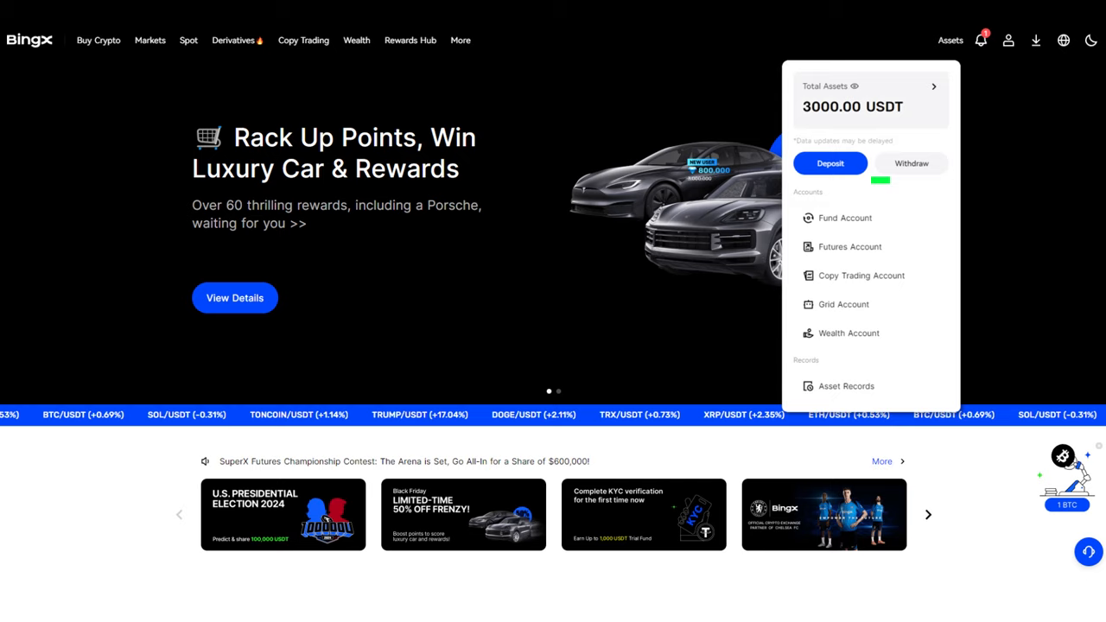
From the withdrawal page, start enabling Google Authenticator for the account
{"action": "left_click", "coordinate": [911, 163]}
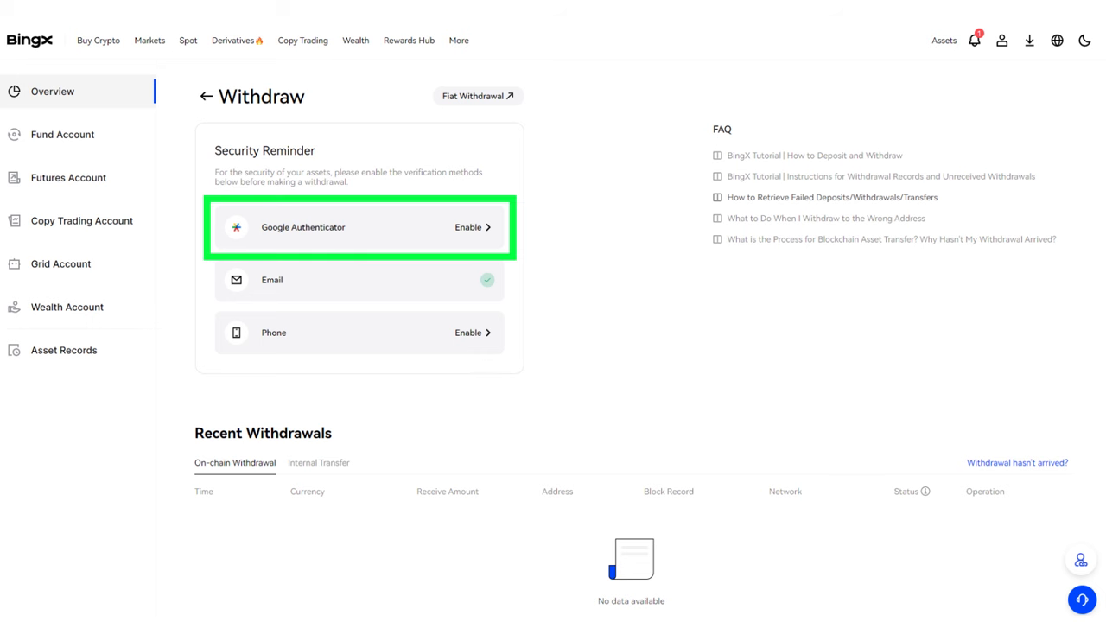
{"action": "left_click", "coordinate": [473, 228]}
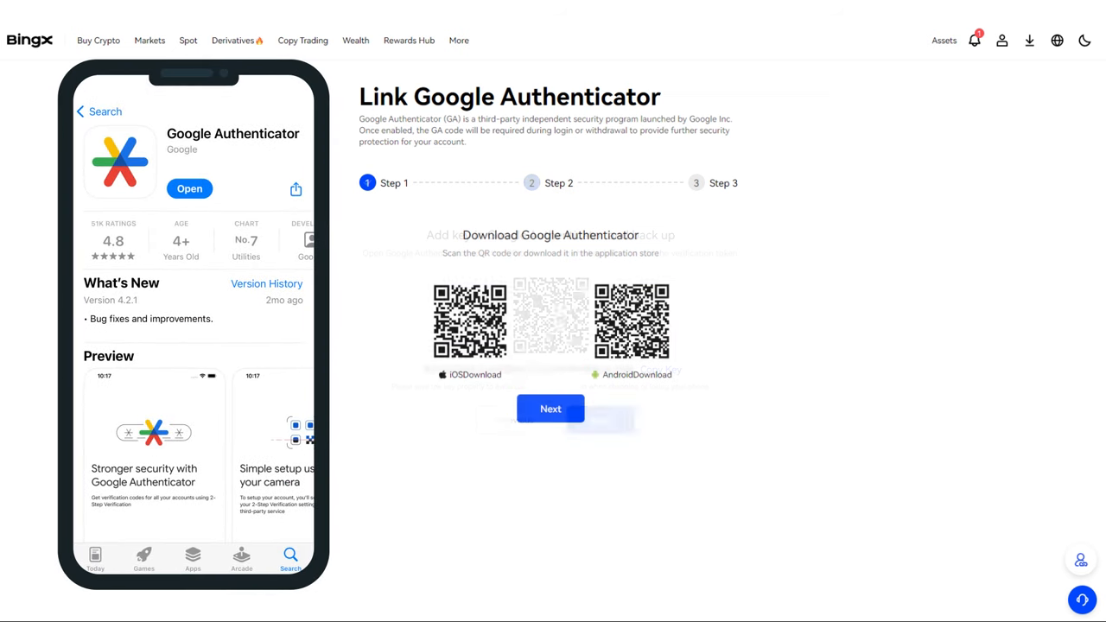
{"action": "left_click", "coordinate": [550, 408]}
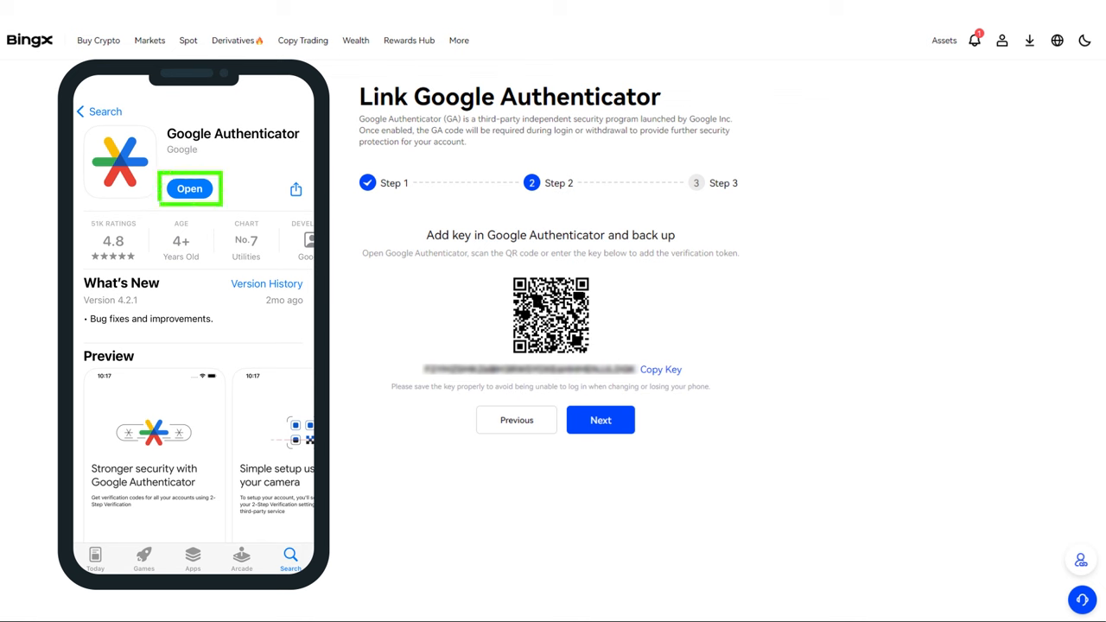
Add the BingX account to the phone's authenticator app by entering the setup key manually
{"action": "left_click", "coordinate": [191, 189]}
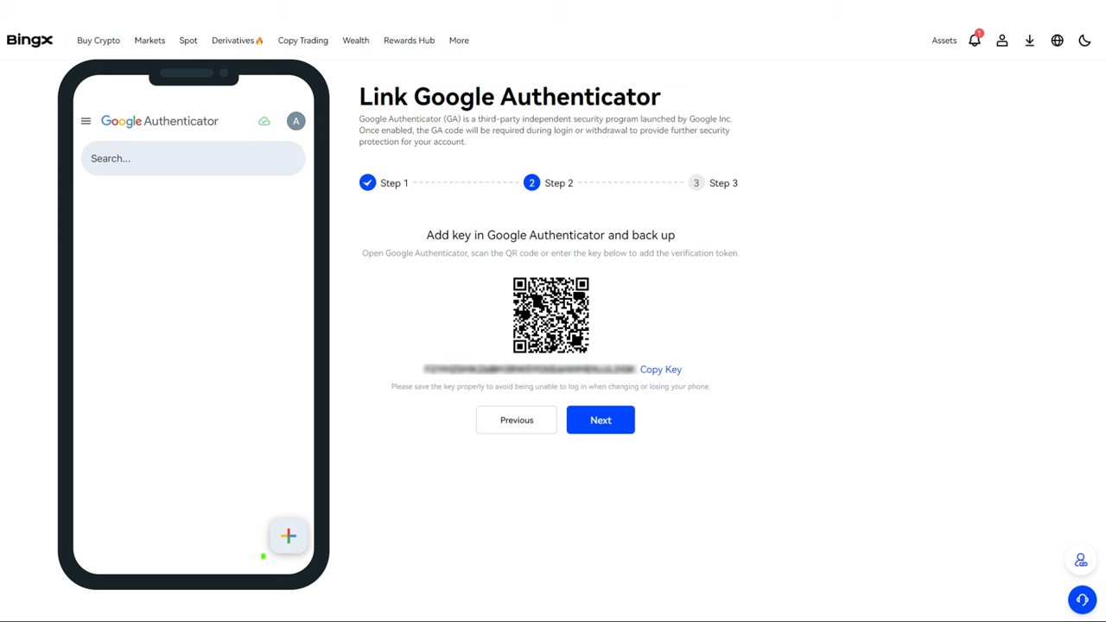
{"action": "left_click", "coordinate": [287, 536]}
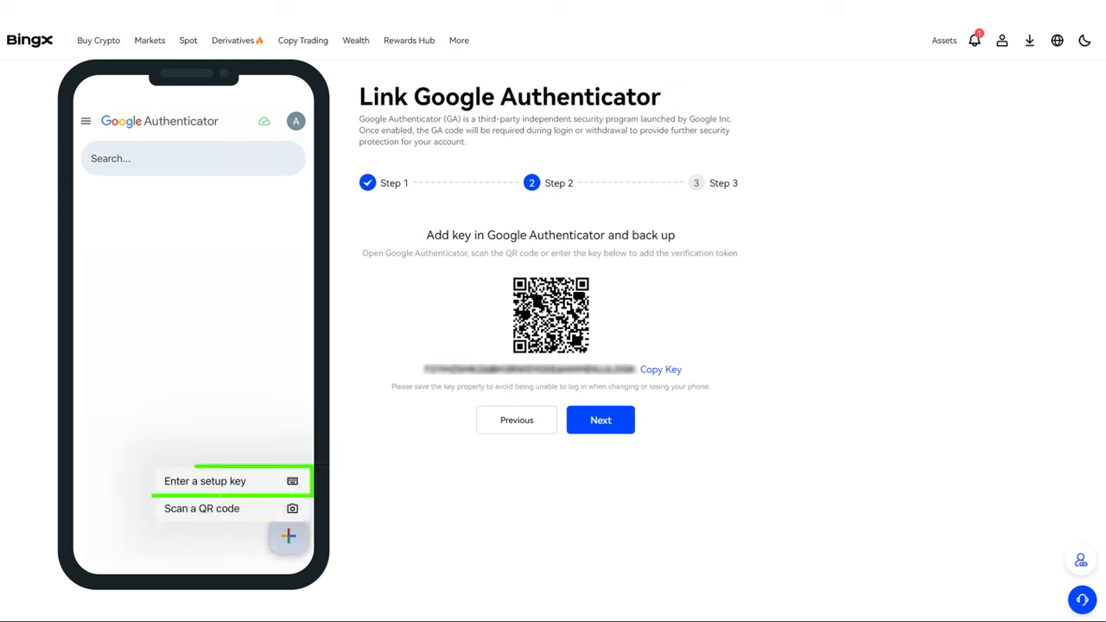
{"action": "left_click", "coordinate": [204, 481]}
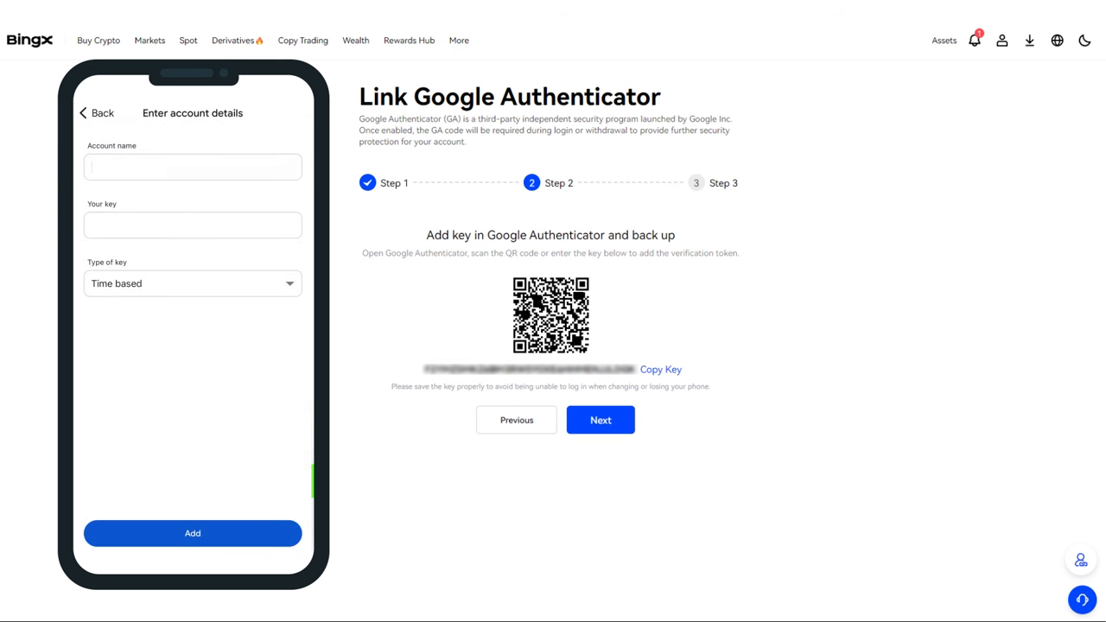
{"action": "left_click", "coordinate": [192, 166]}
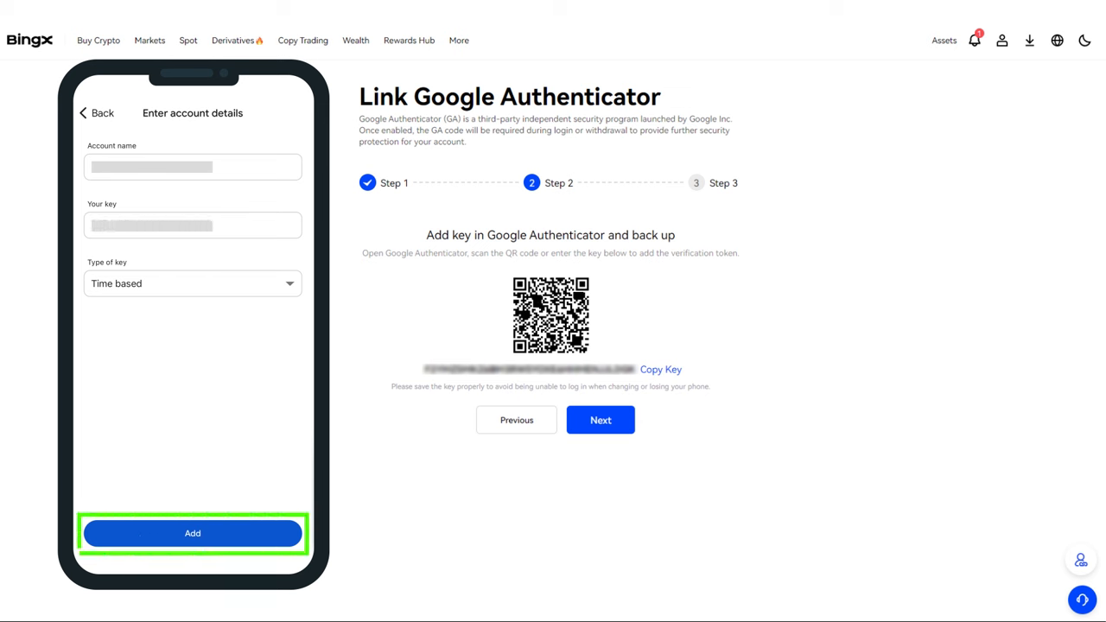
{"action": "left_click", "coordinate": [192, 533]}
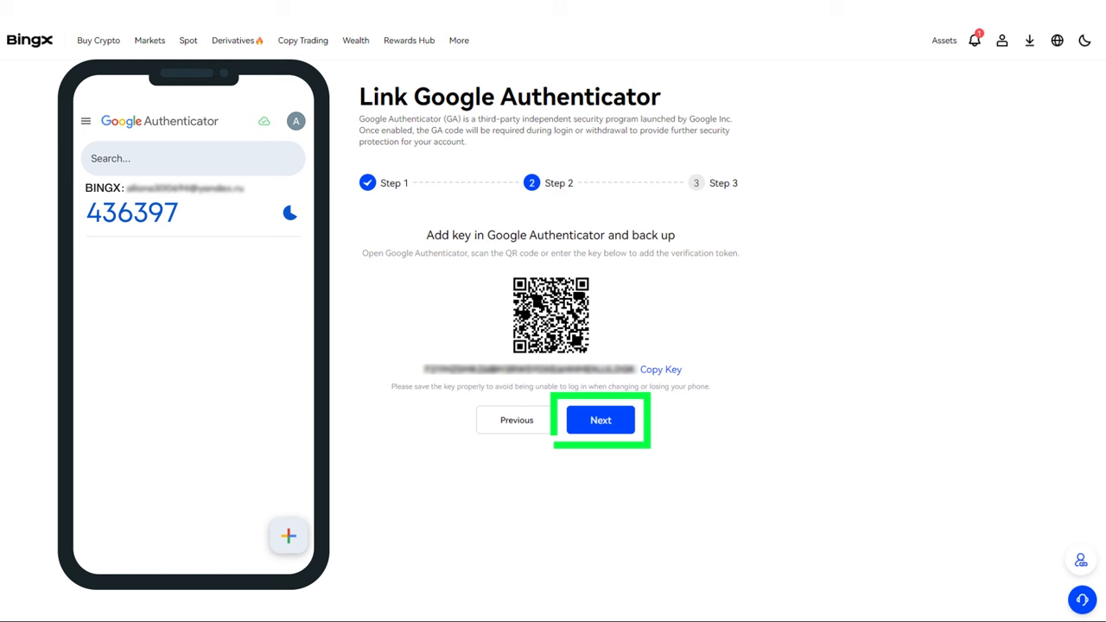
Link Google Authenticator by submitting the email and authenticator codes
{"action": "left_click", "coordinate": [602, 420]}
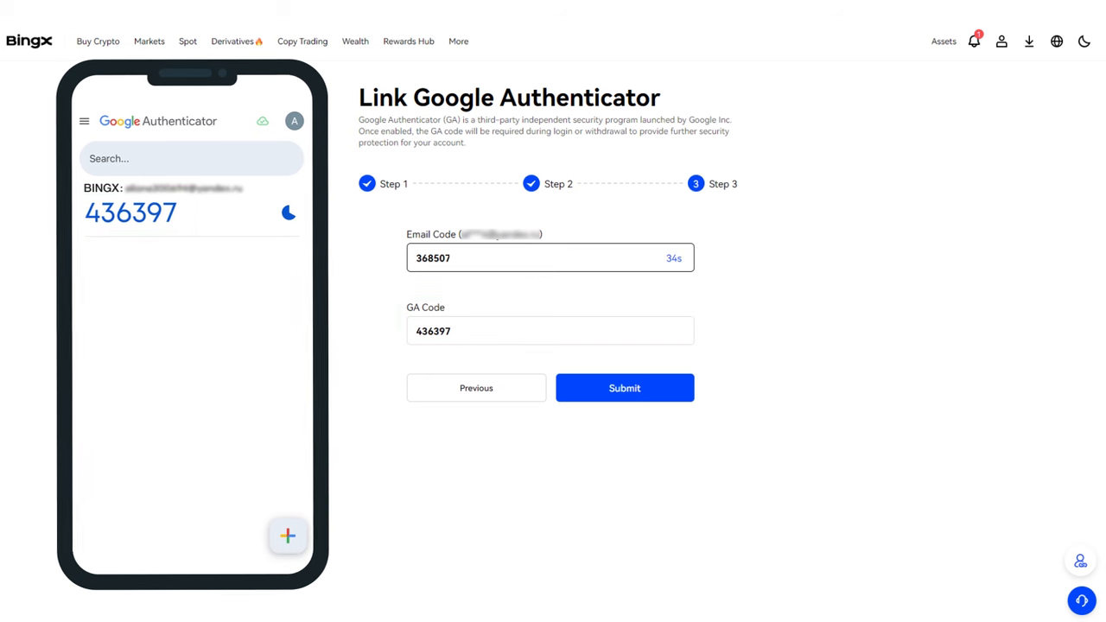
{"action": "left_click", "coordinate": [624, 387]}
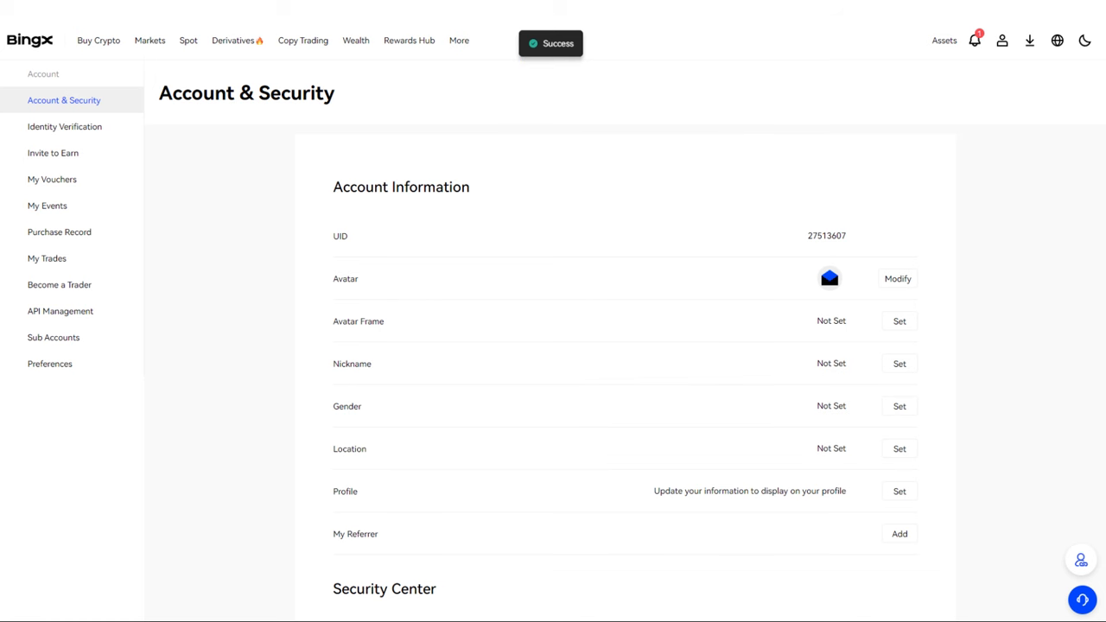
{"action": "mouse_move", "coordinate": [944, 40]}
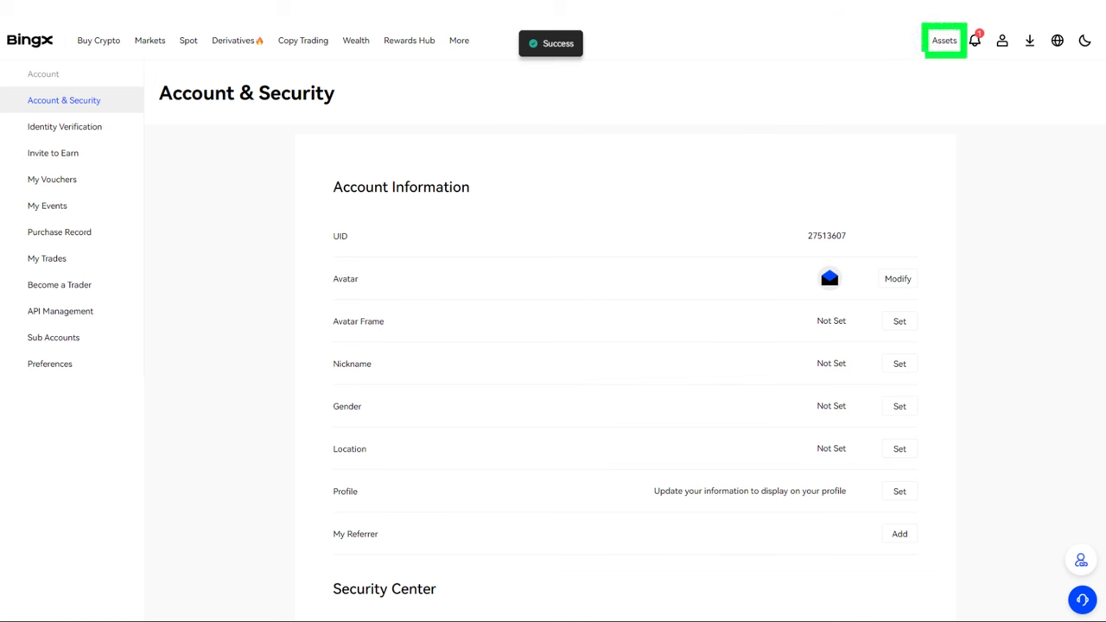
Withdraw 1 BULL over Smart Blockchain to the external wallet address, confirming with verification codes
{"action": "left_click", "coordinate": [944, 40]}
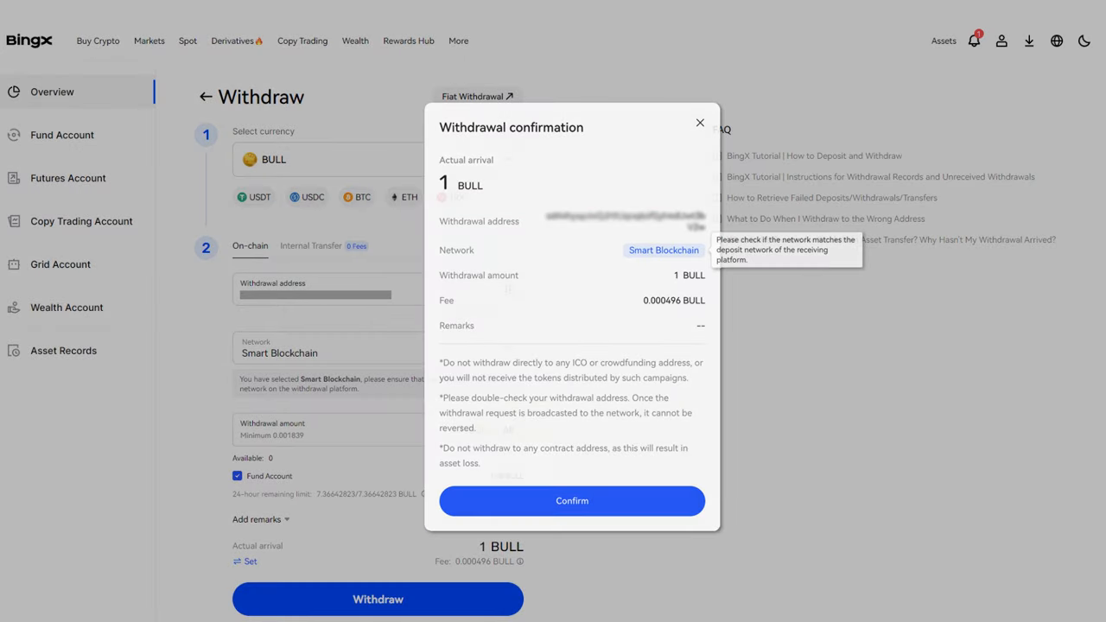
{"action": "left_click", "coordinate": [570, 501]}
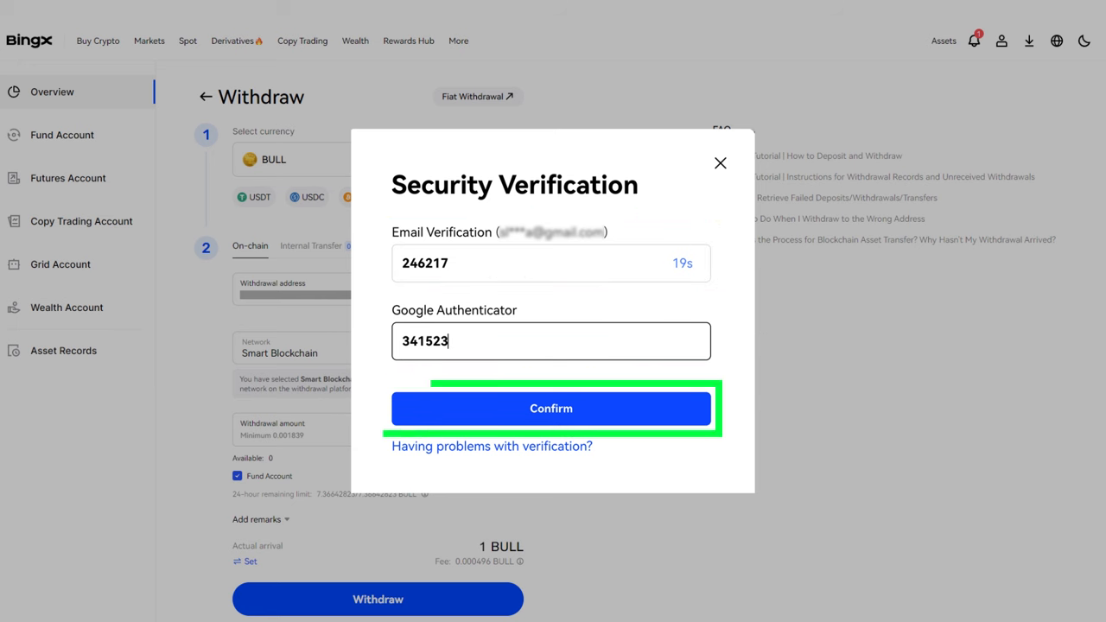
{"action": "left_click", "coordinate": [550, 408]}
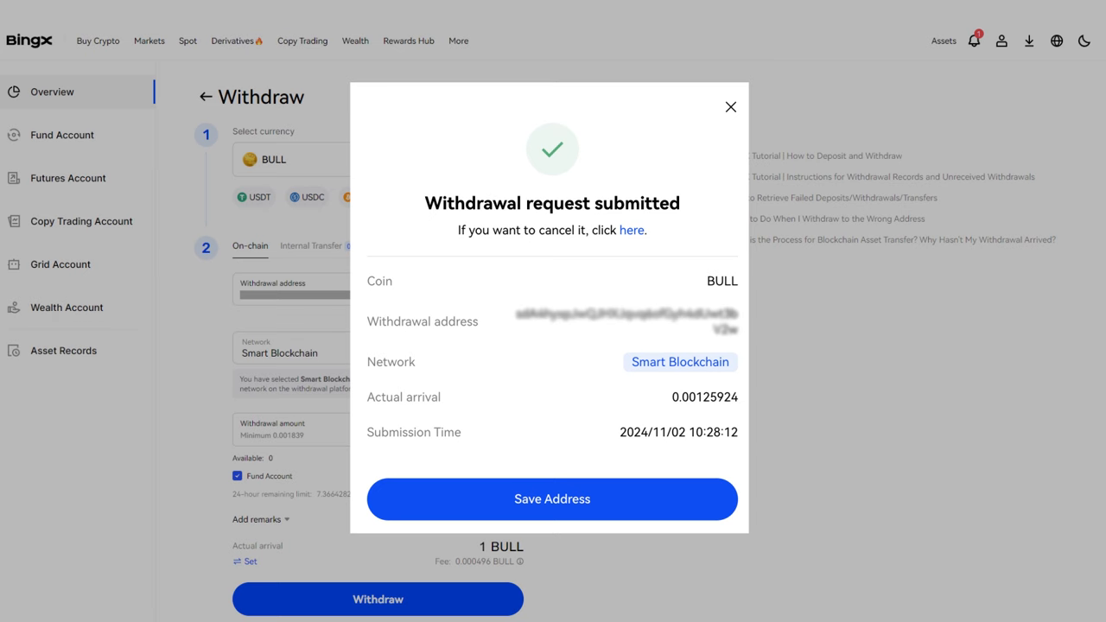
{"action": "left_click", "coordinate": [729, 107]}
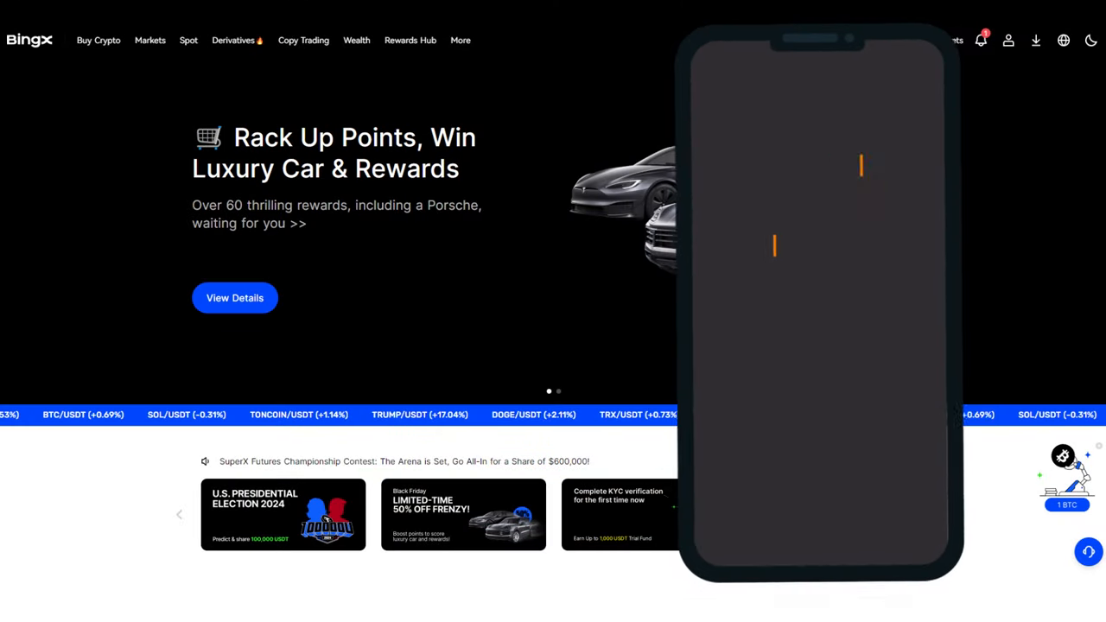